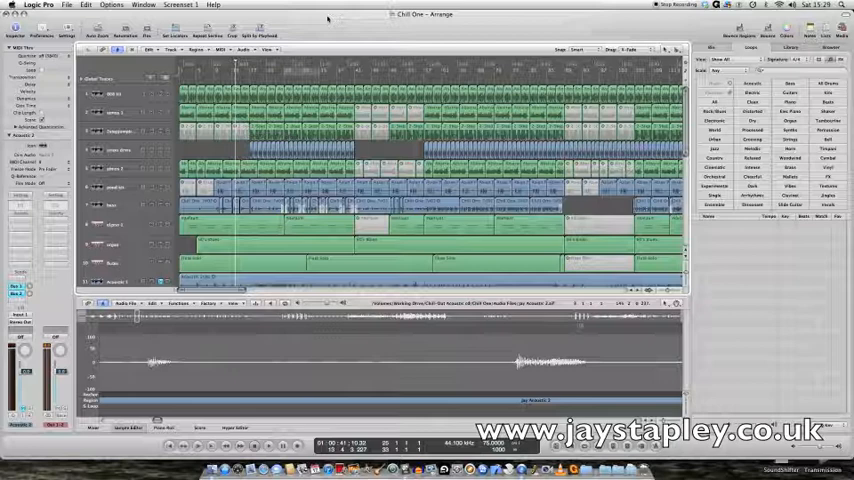
# Show the Preferences submenu from the Logic Pro application menu.
pyautogui.click(66, 4)
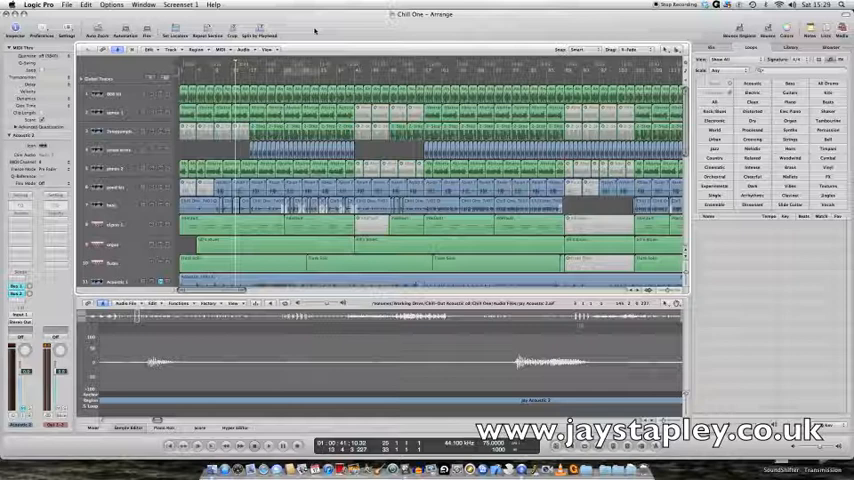
pyautogui.click(38, 4)
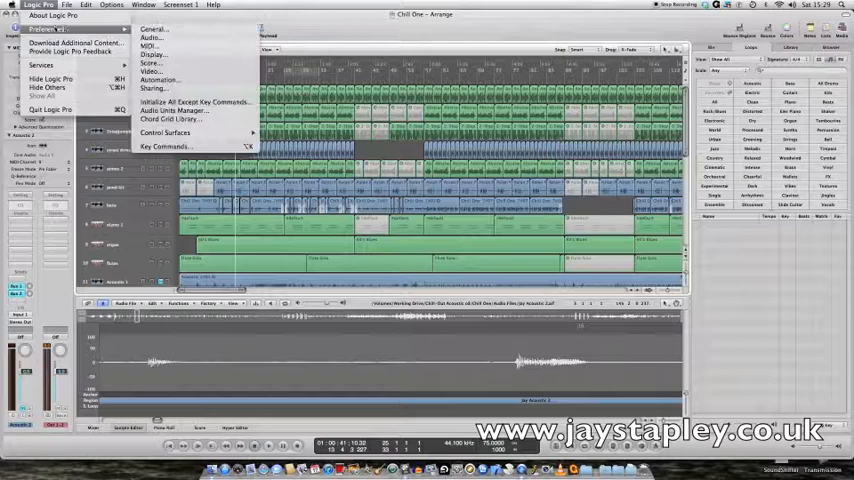
# Bring up the Key Commands window listing the global commands.
pyautogui.click(164, 148)
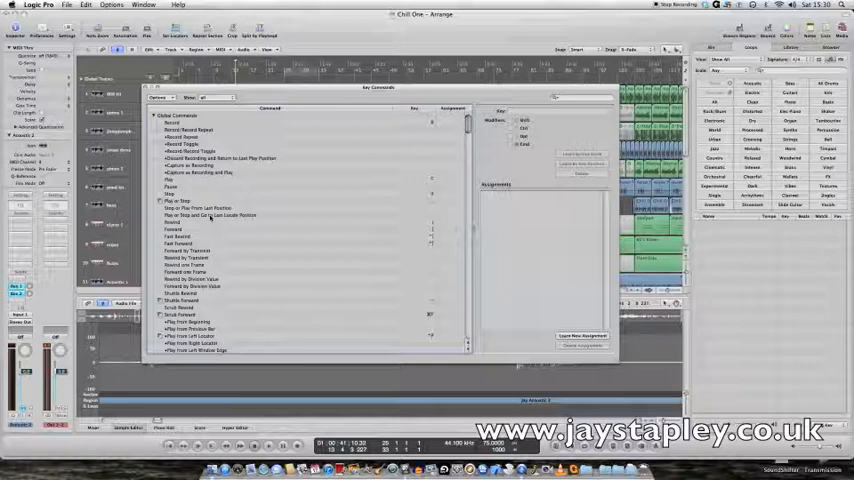
# Select the Play or Stop command to give it a new key assignment.
pyautogui.click(210, 216)
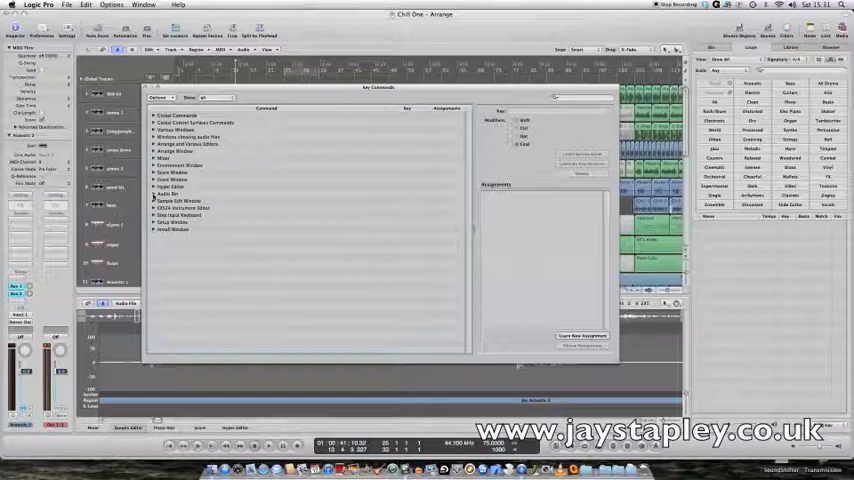
# Export the key commands to a file saved on the Desktop.
pyautogui.click(160, 96)
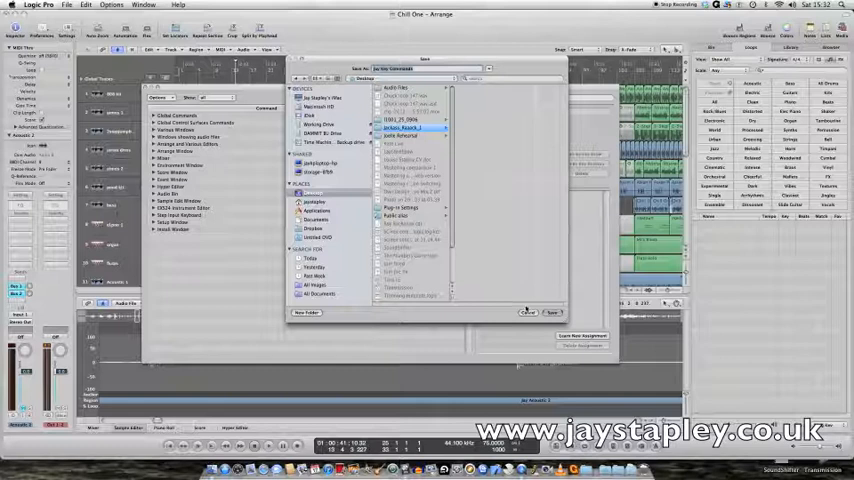
pyautogui.click(528, 312)
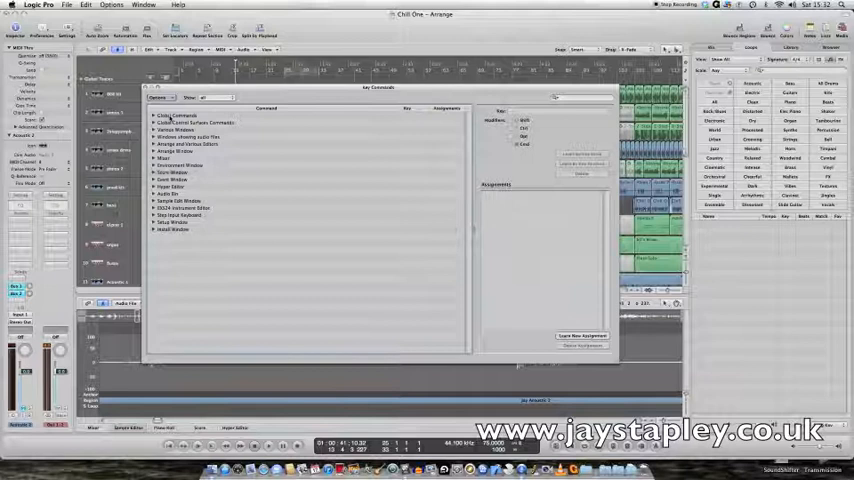